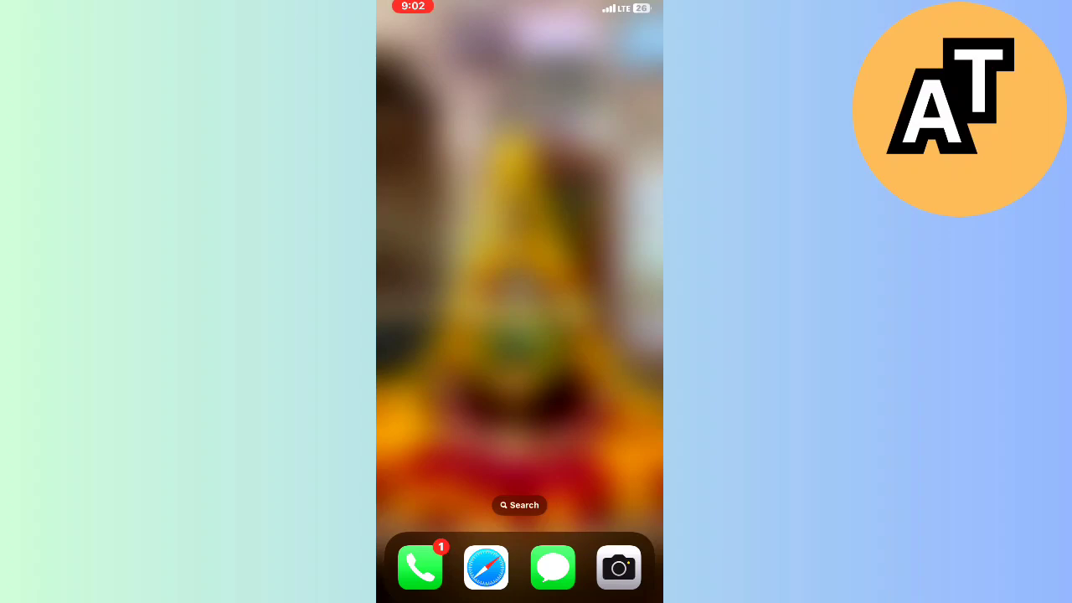
Search Spotlight for "mes" and launch Messenger to its Chats list.
type("mes")
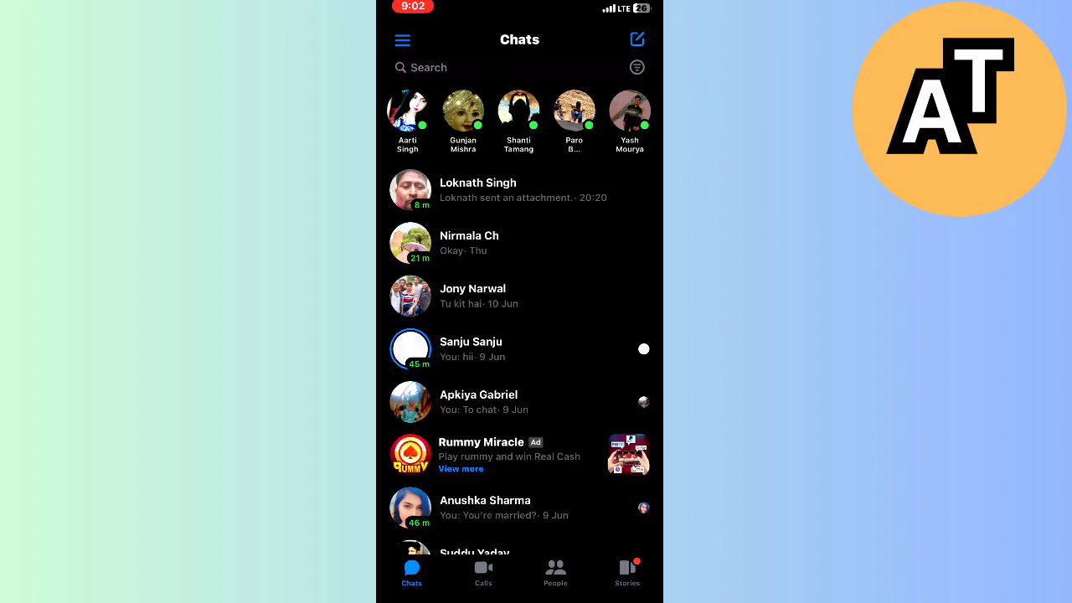
scroll("down", 3)
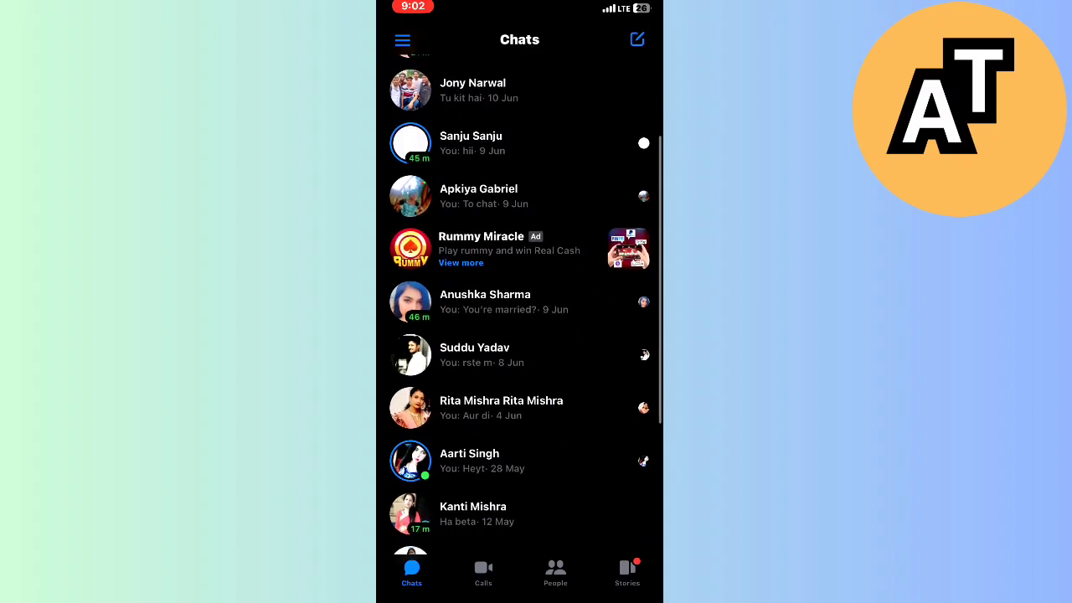
scroll("down", 3)
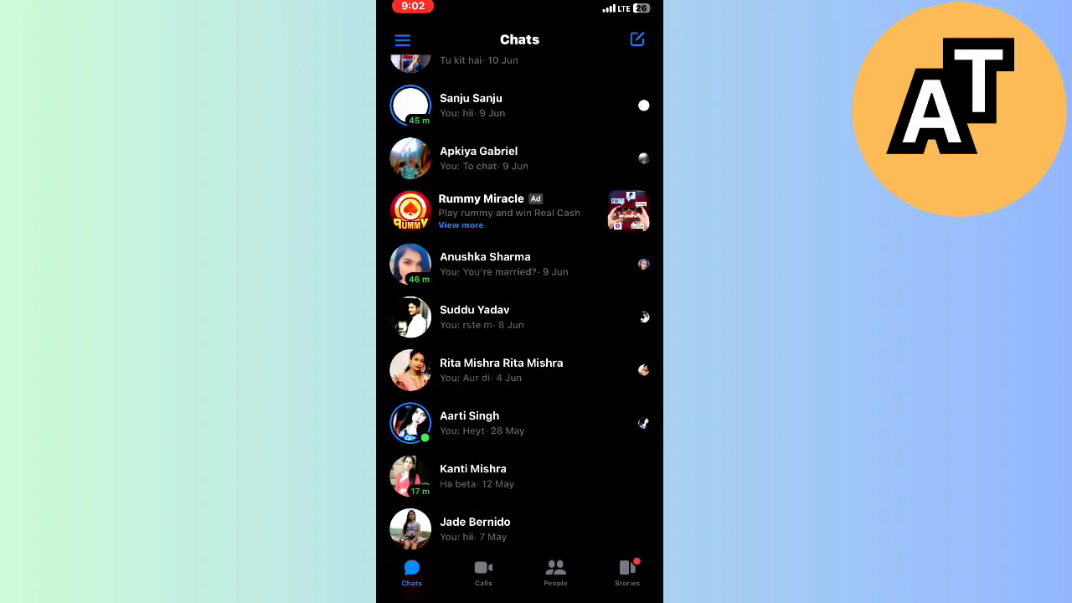
left_click(469, 423)
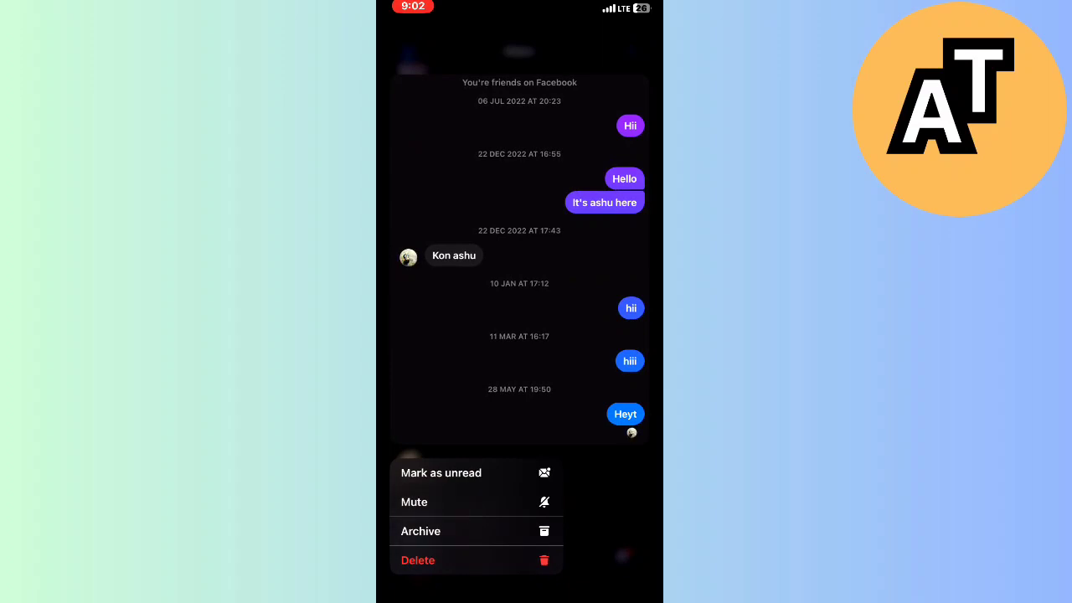
left_click(413, 502)
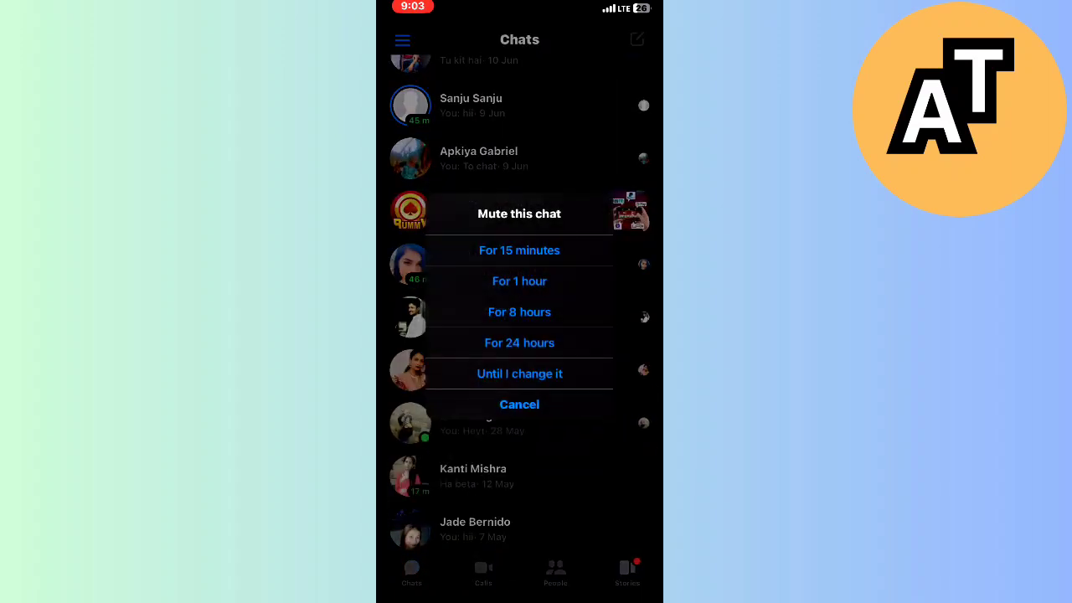
left_click(519, 405)
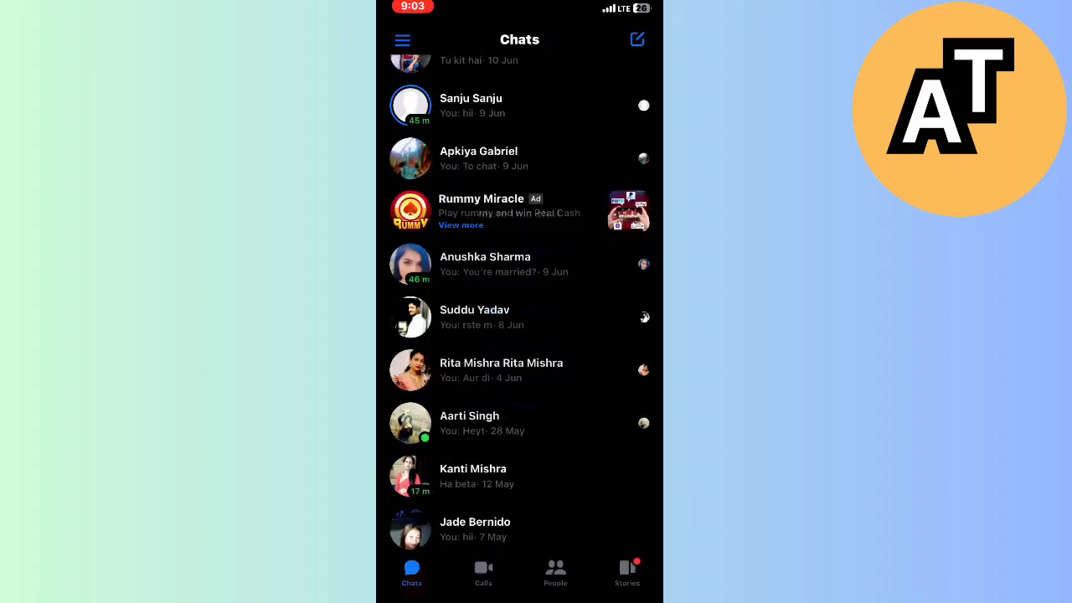